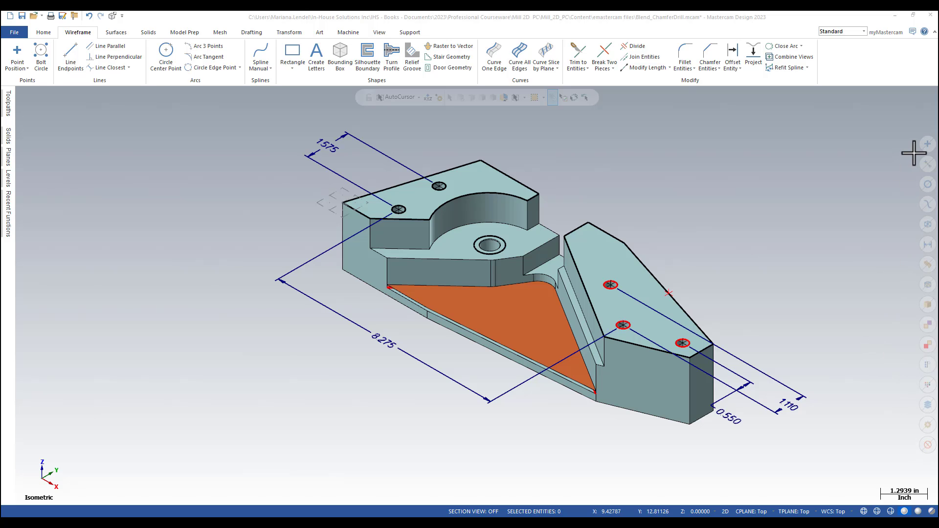
pyautogui.moveTo(926, 192)
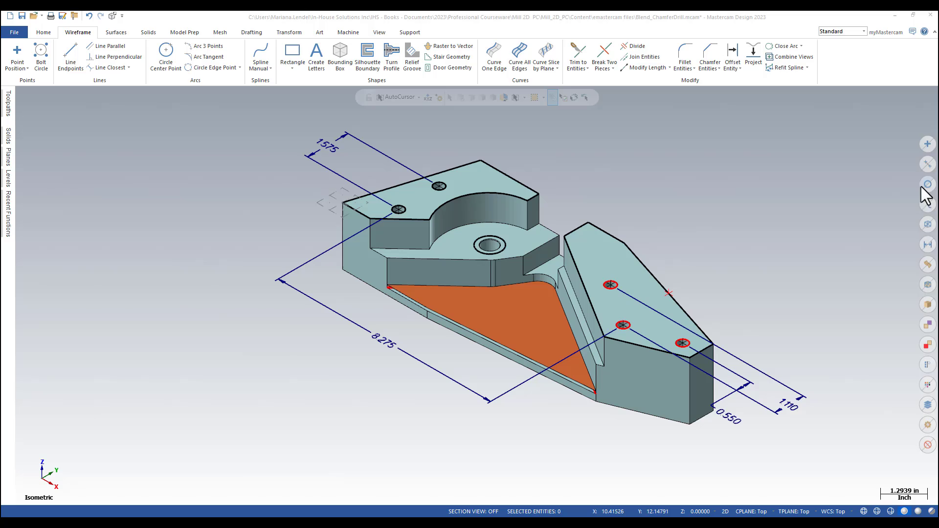
pyautogui.moveTo(892, 412)
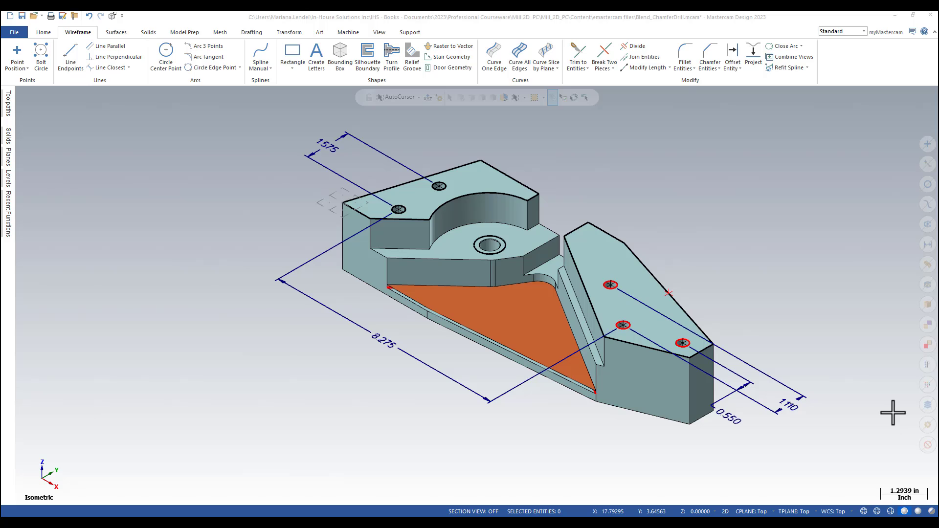
pyautogui.moveTo(928, 147)
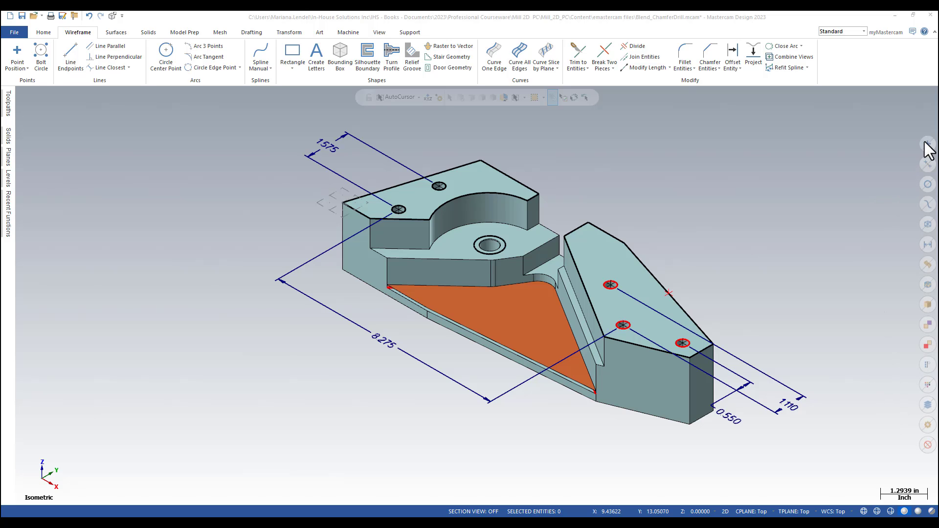
pyautogui.moveTo(927, 144)
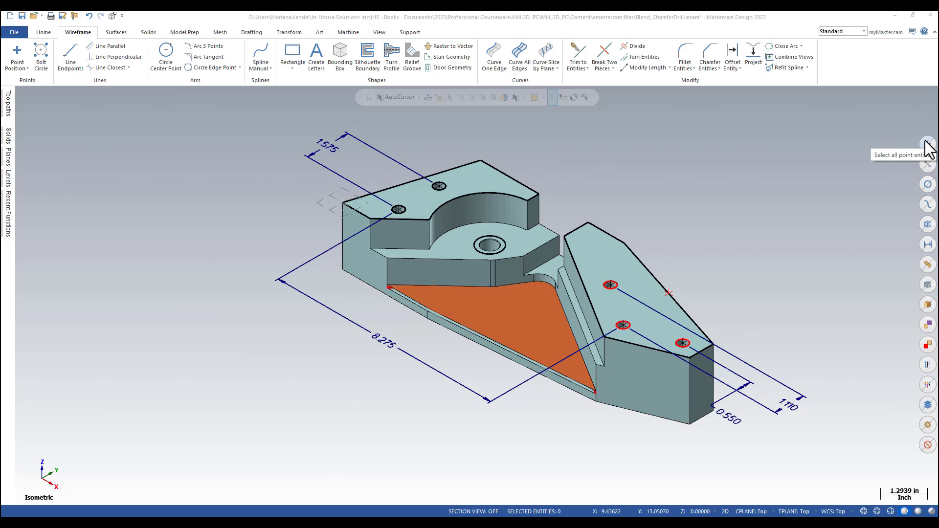
pyautogui.moveTo(928, 169)
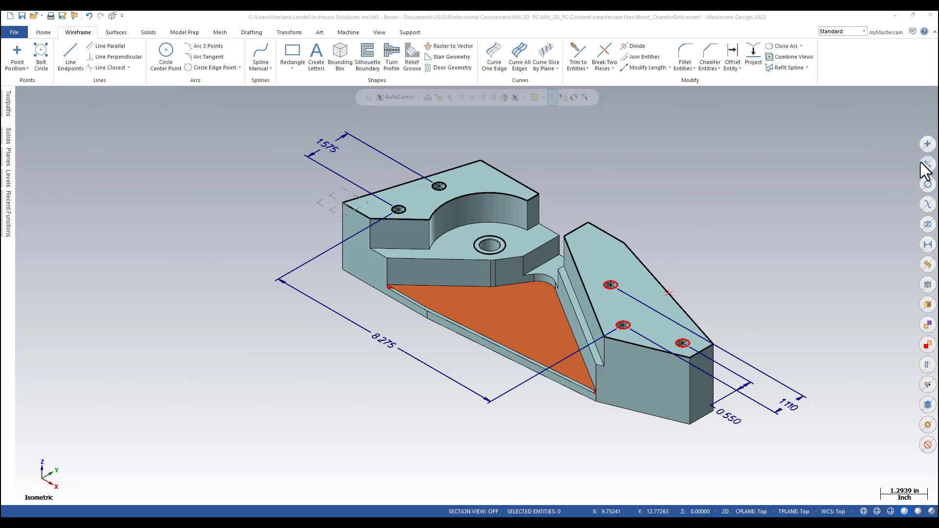
pyautogui.moveTo(927, 184)
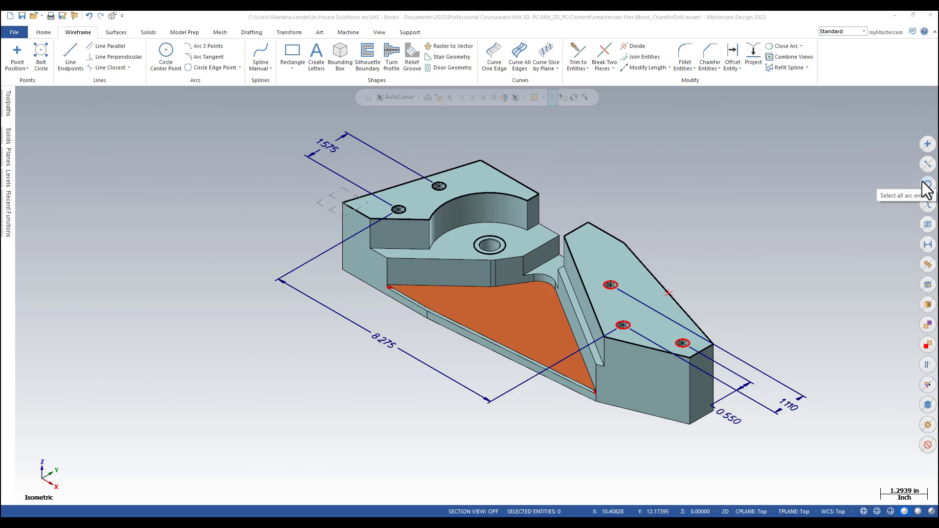
pyautogui.moveTo(868, 328)
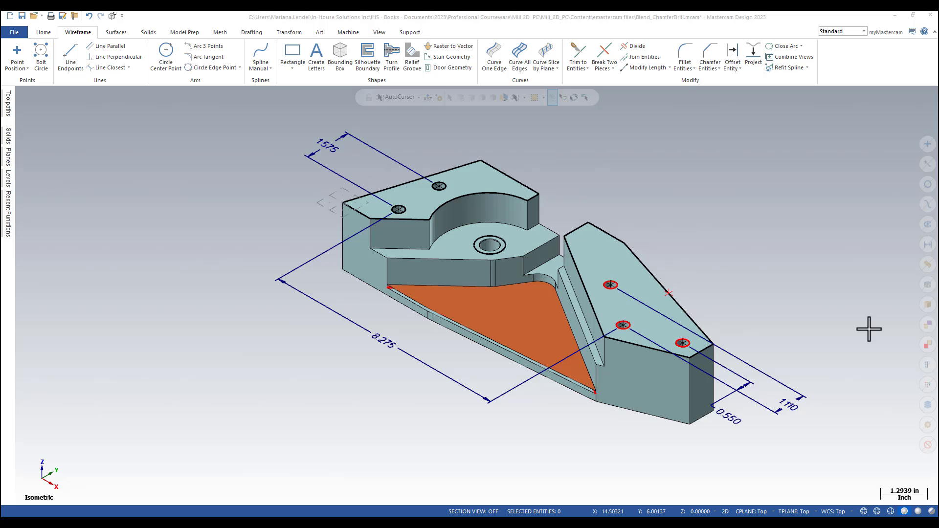
pyautogui.moveTo(874, 311)
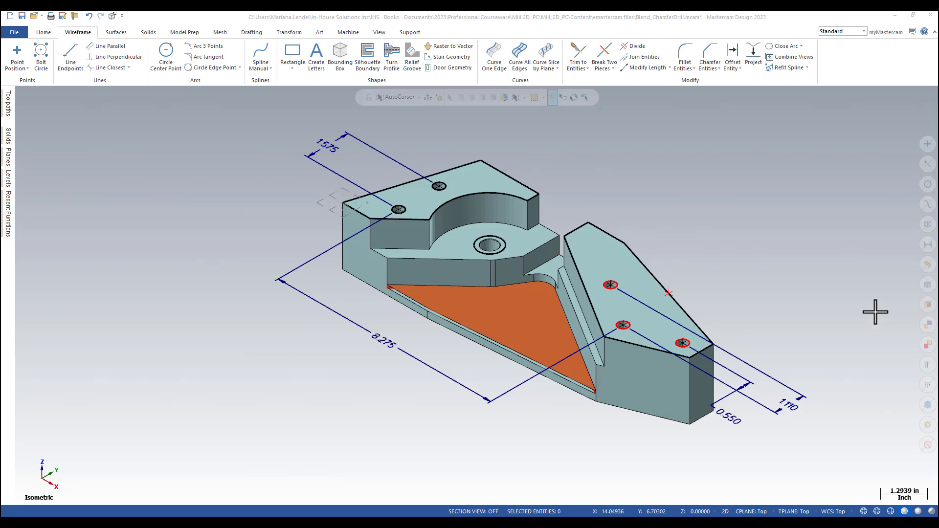
pyautogui.moveTo(891, 203)
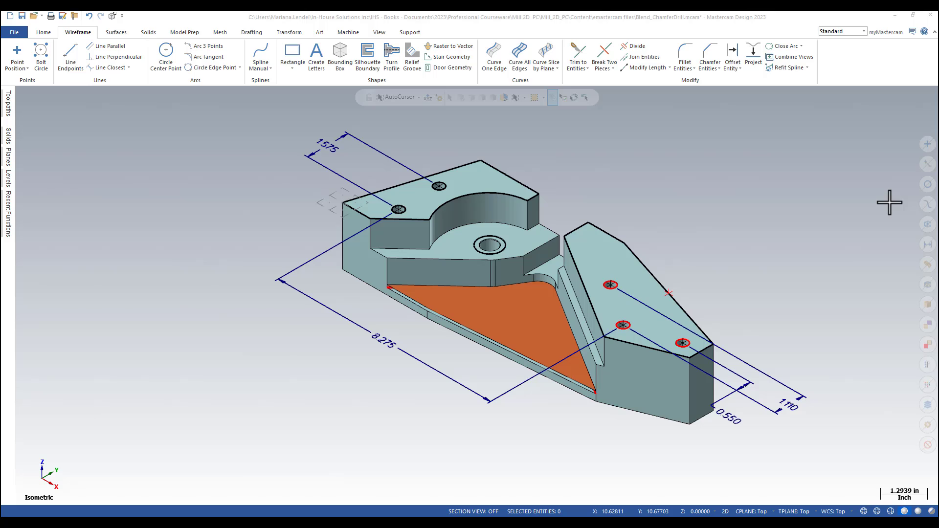
pyautogui.moveTo(927, 148)
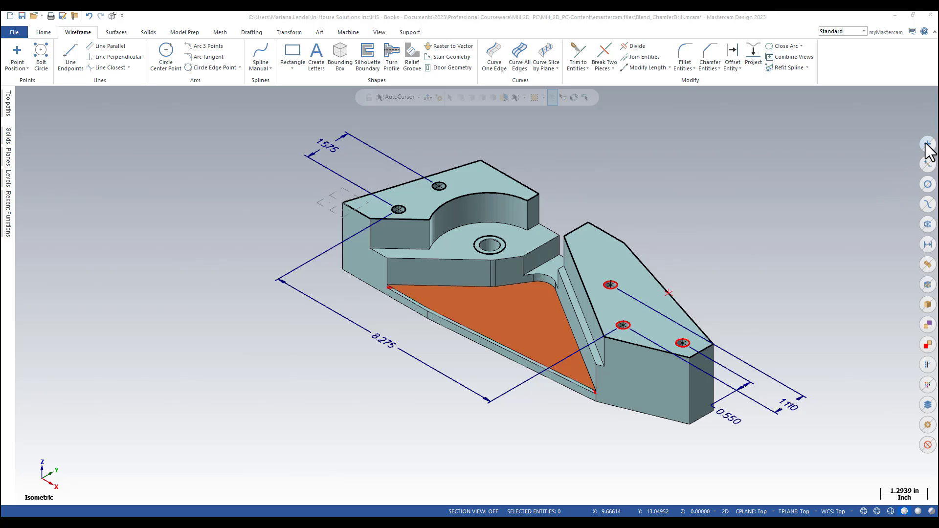
pyautogui.moveTo(928, 144)
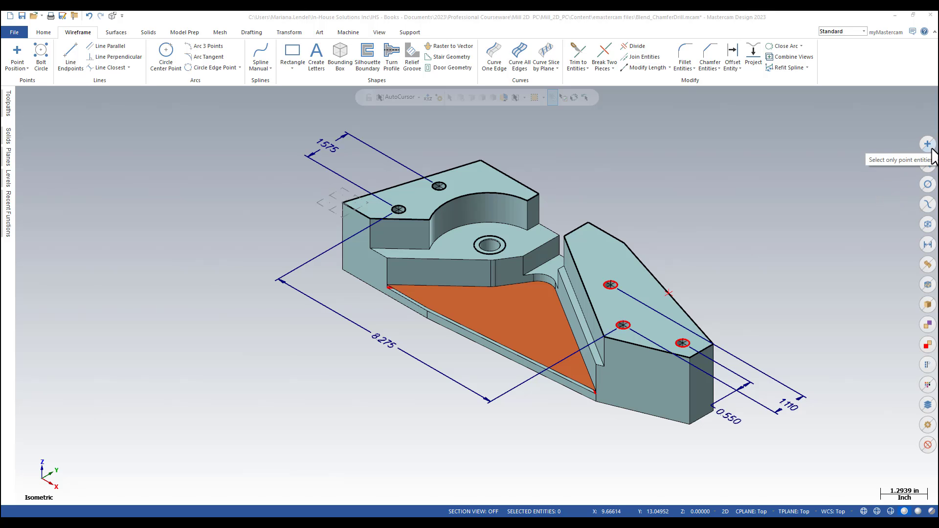
pyautogui.moveTo(927, 149)
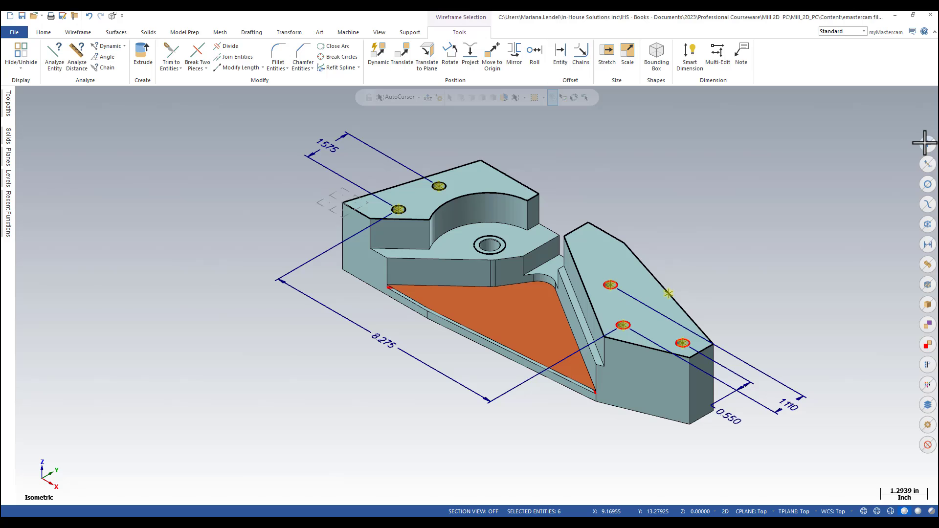
pyautogui.moveTo(925, 146)
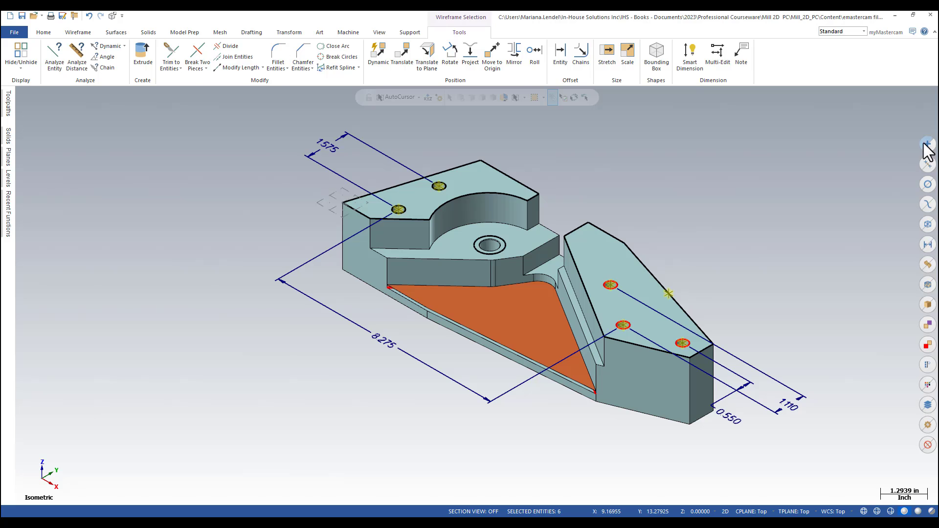
# Step: Clear the point selection, then window-select the four points on the angled face
pyautogui.click(77, 31)
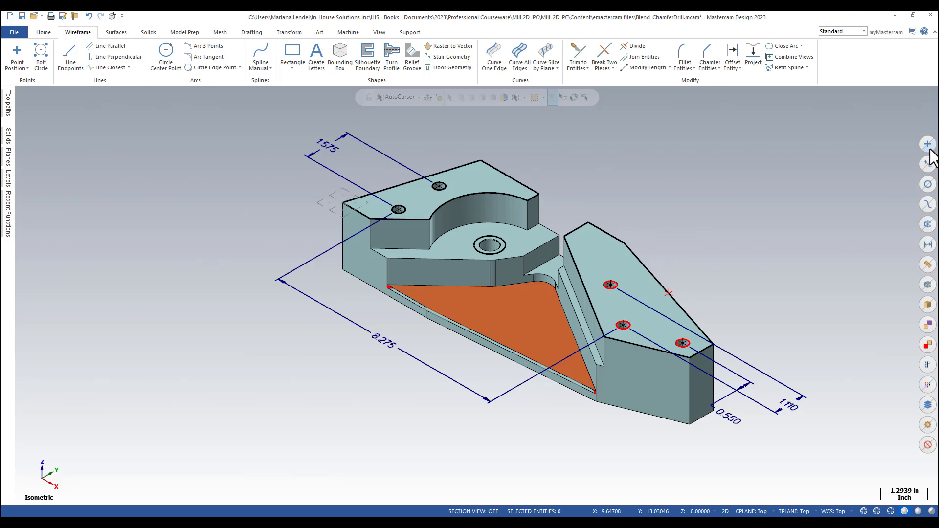
pyautogui.moveTo(928, 144)
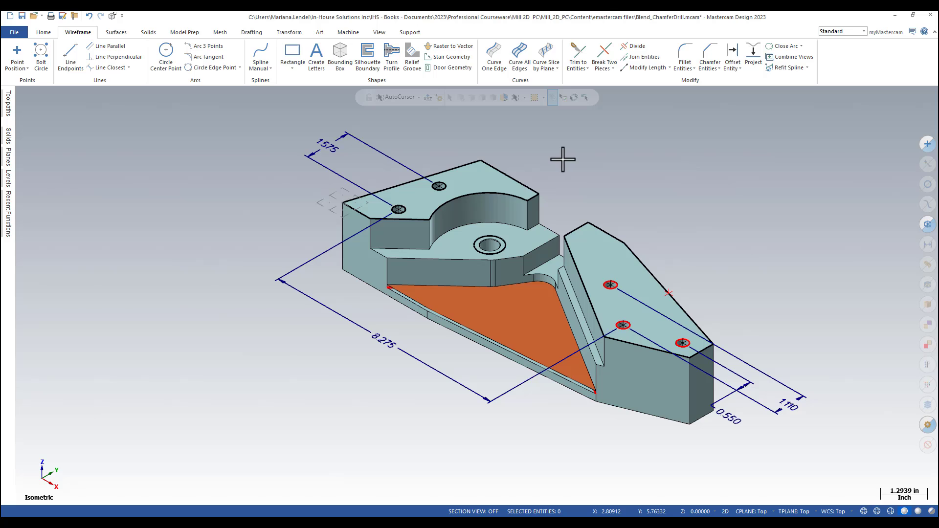
pyautogui.moveTo(557, 151); pyautogui.dragTo(775, 420)
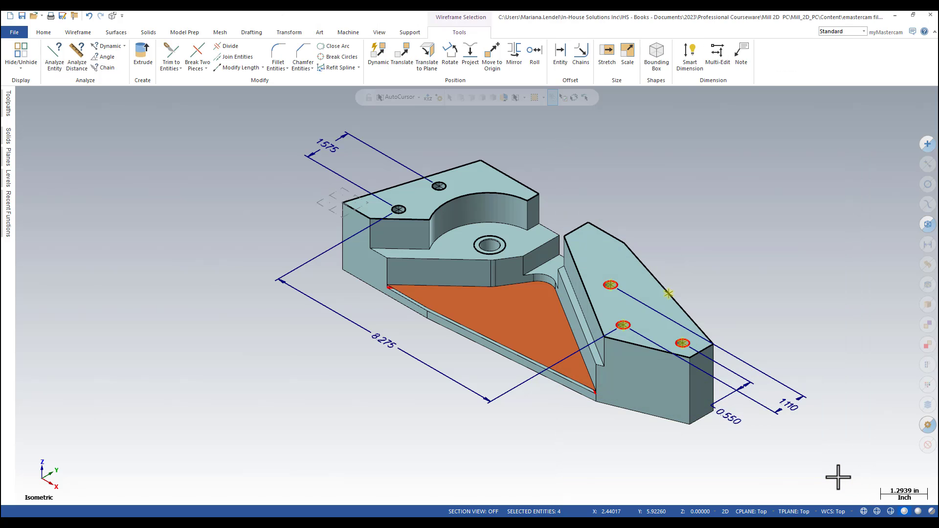
pyautogui.moveTo(810, 289)
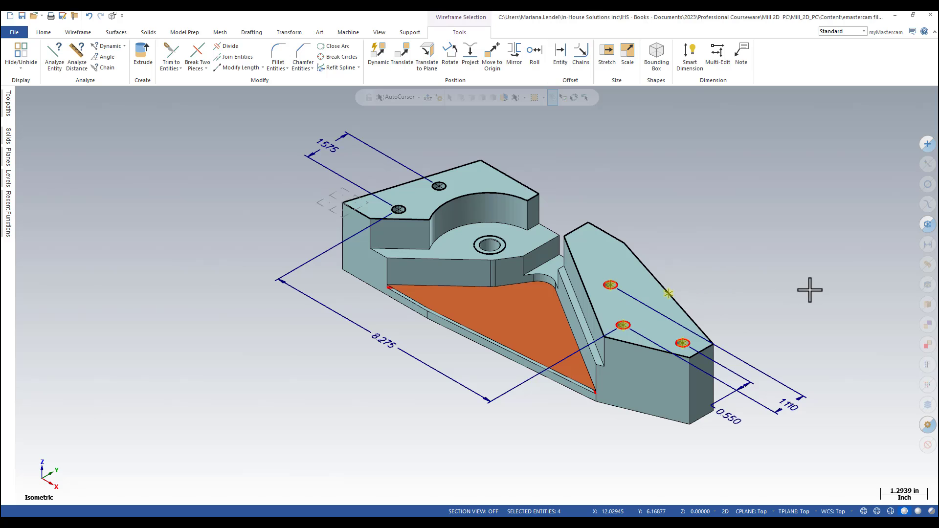
pyautogui.moveTo(810, 290)
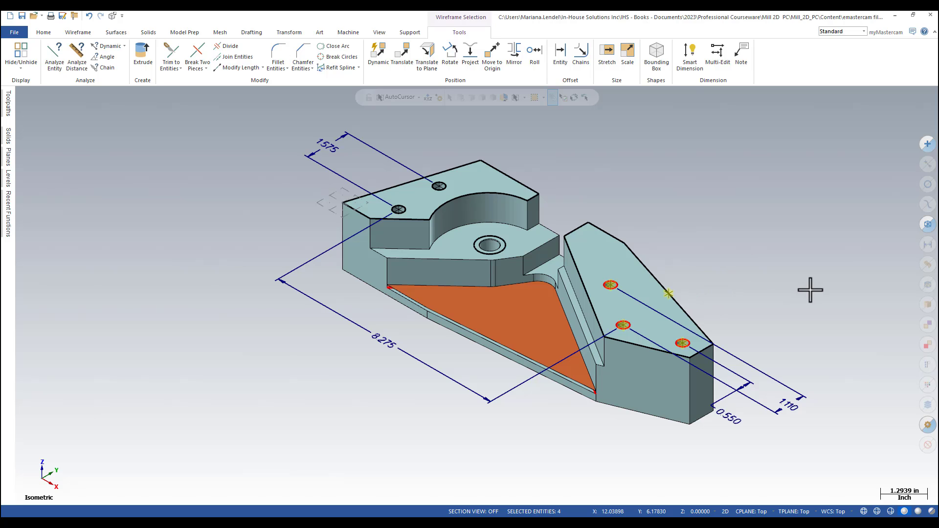
# Step: Clear the points, select all arc entities, then the curve bordering the orange face
pyautogui.click(77, 31)
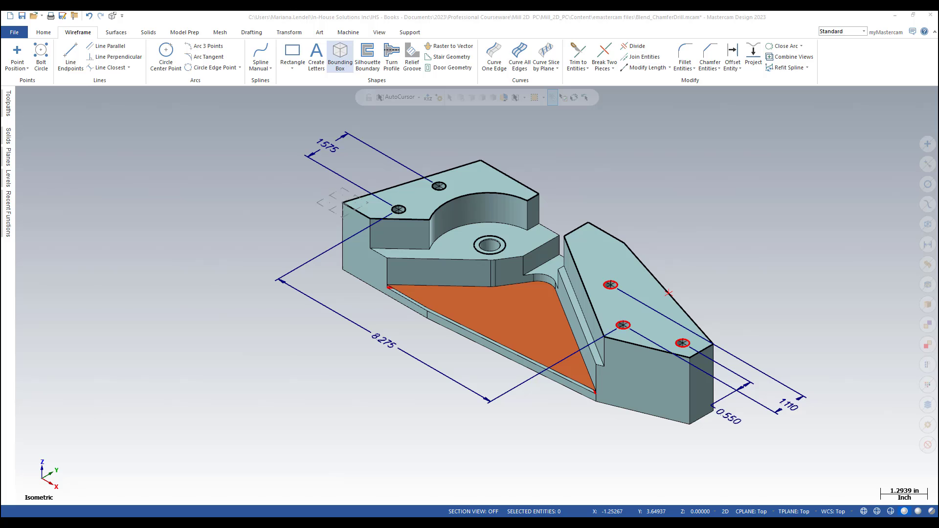
pyautogui.moveTo(908, 167)
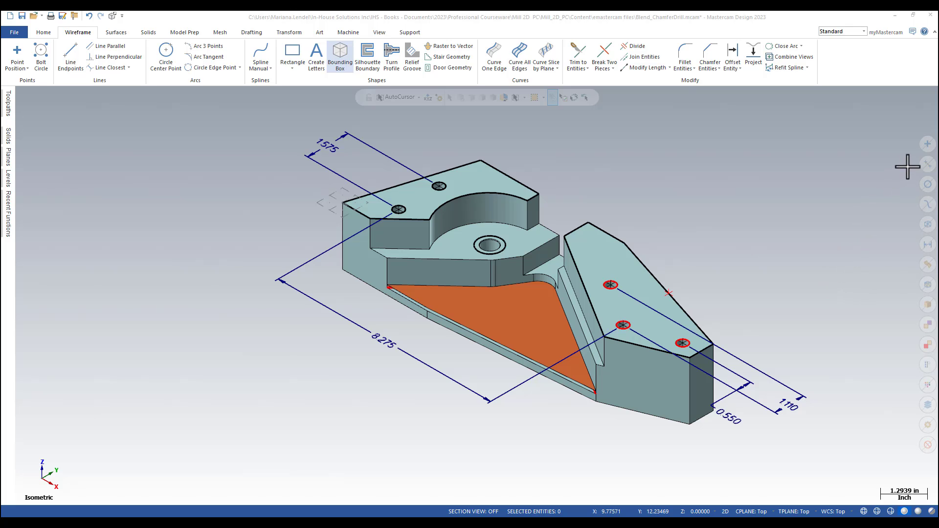
pyautogui.moveTo(927, 163)
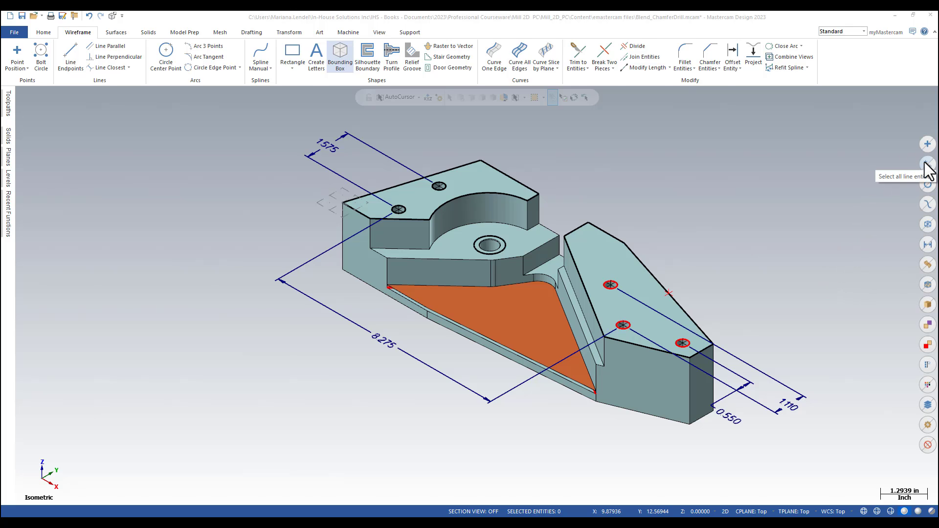
pyautogui.click(927, 164)
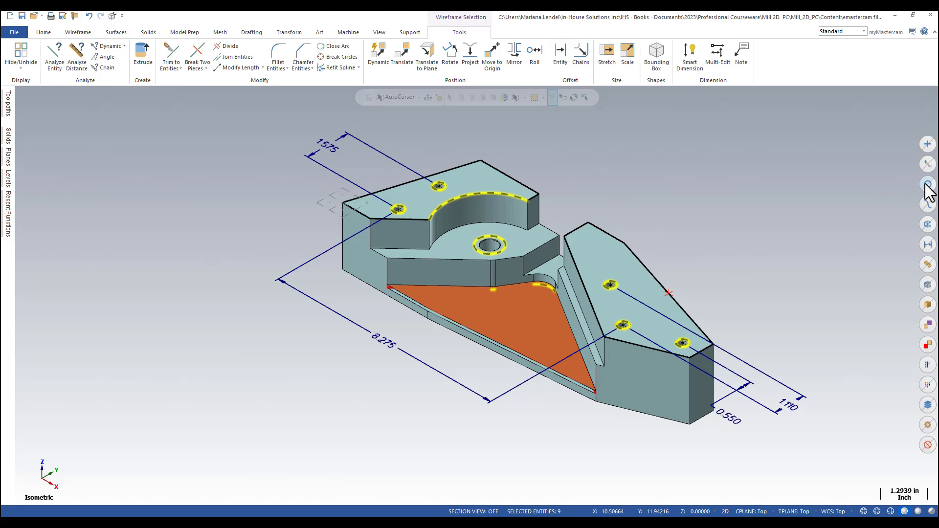
pyautogui.click(77, 32)
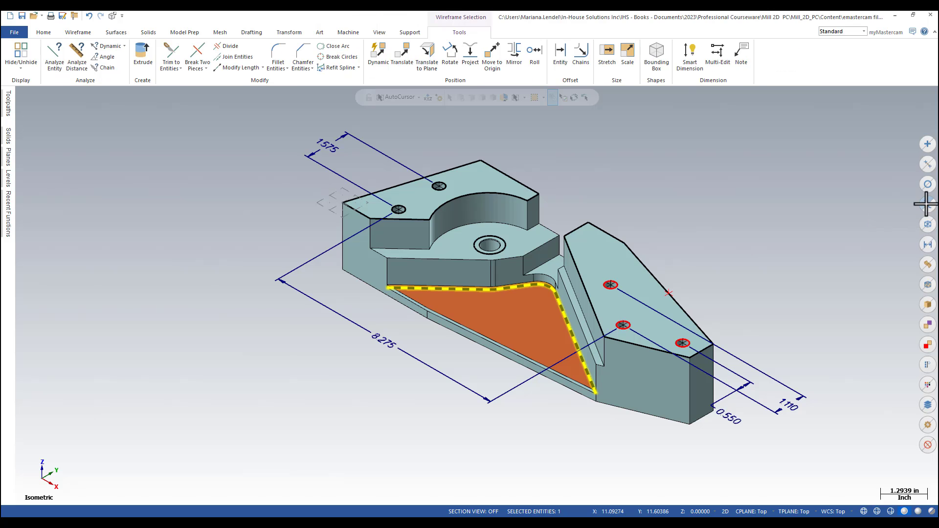
# Step: Select all surfaces, clear that selection, then select all solid entities
pyautogui.click(77, 32)
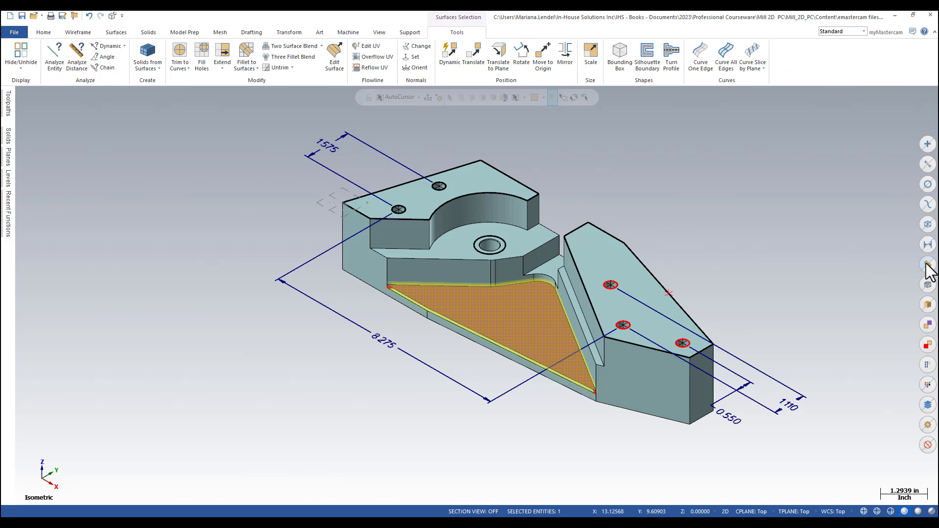
pyautogui.click(219, 32)
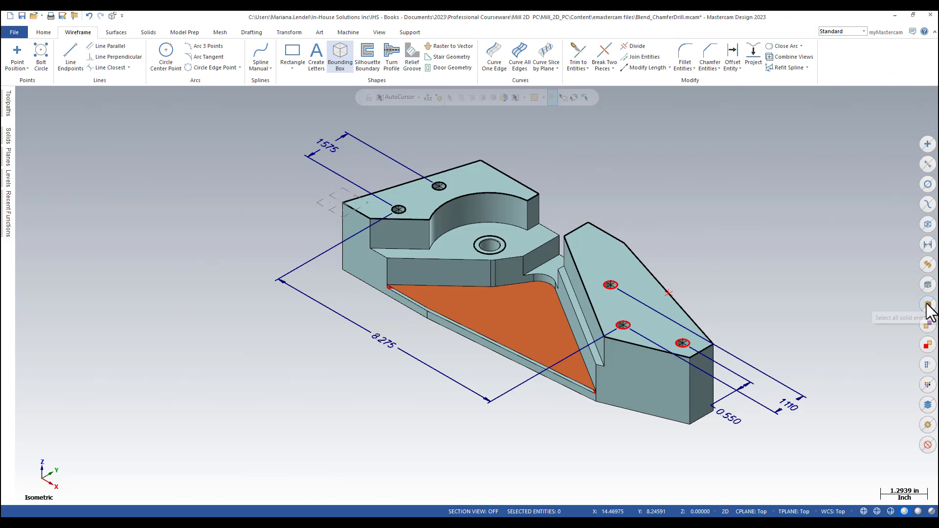
pyautogui.click(927, 305)
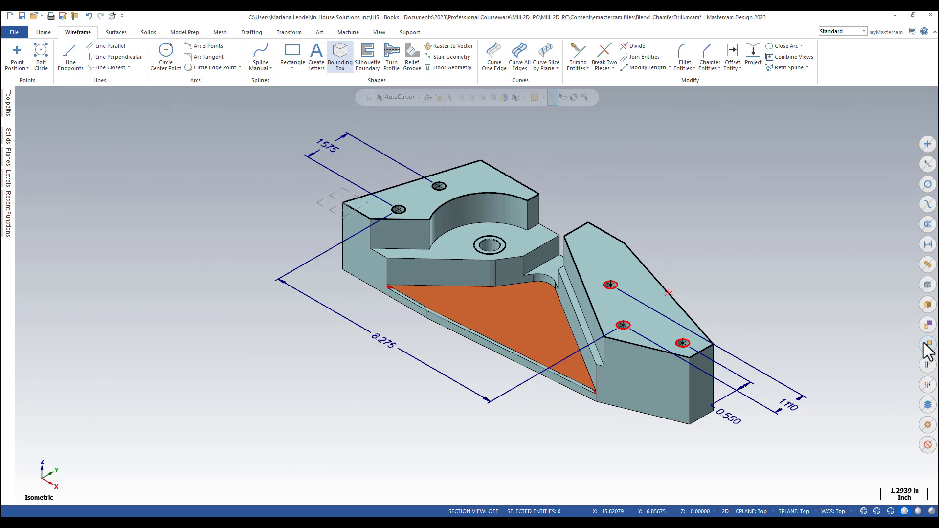
pyautogui.moveTo(927, 345)
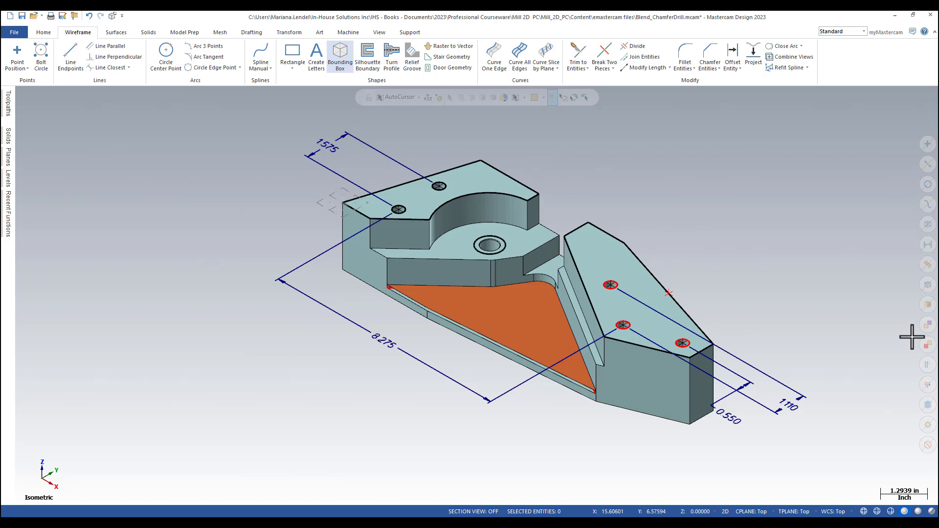
pyautogui.moveTo(909, 336)
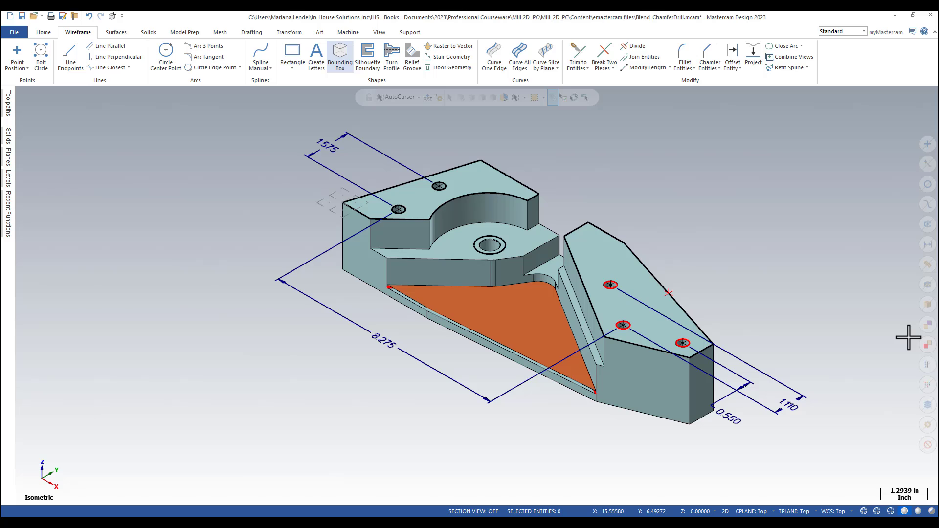
pyautogui.moveTo(927, 386)
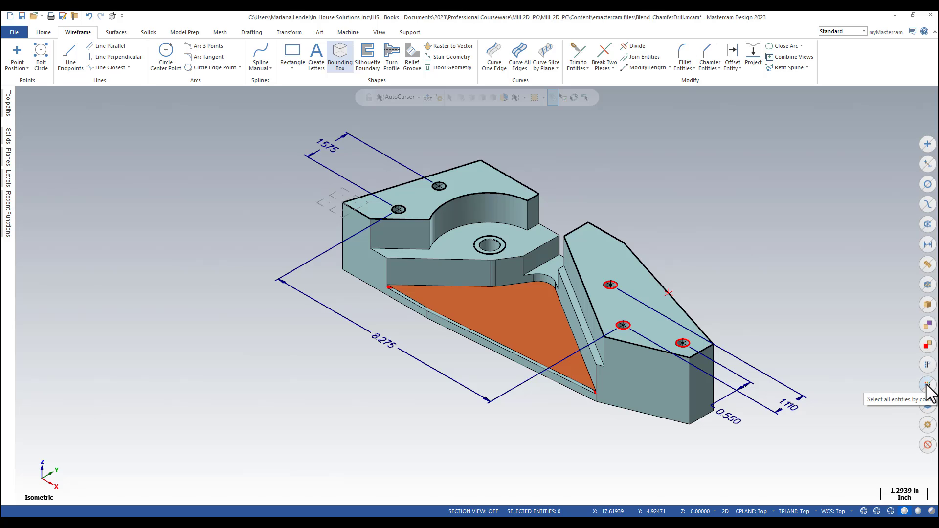
# Step: Select all entities of red colour 12 via Select All, then reopen the select-all criteria
pyautogui.click(928, 386)
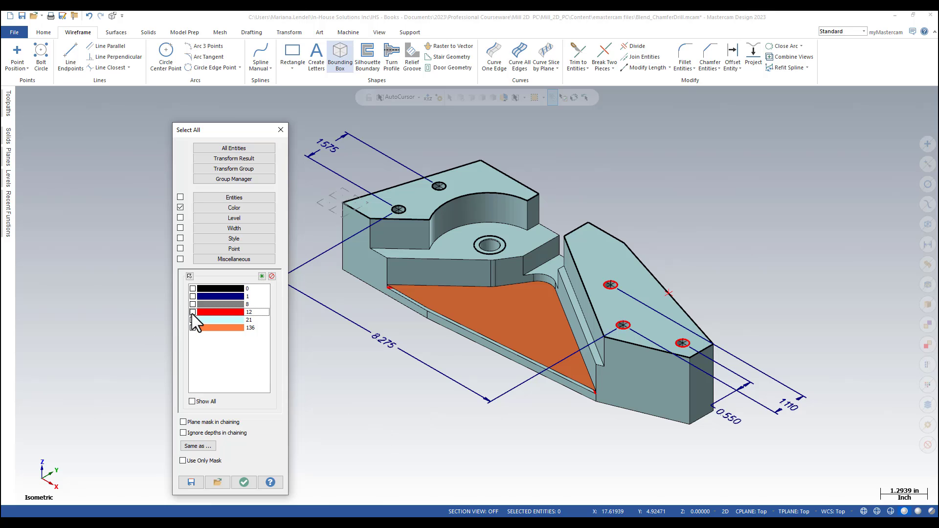
pyautogui.click(193, 312)
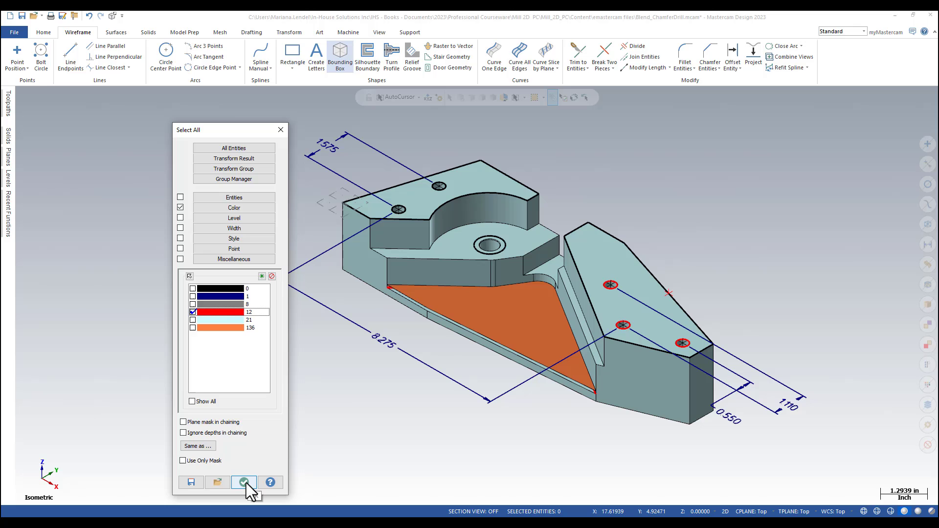
pyautogui.click(244, 482)
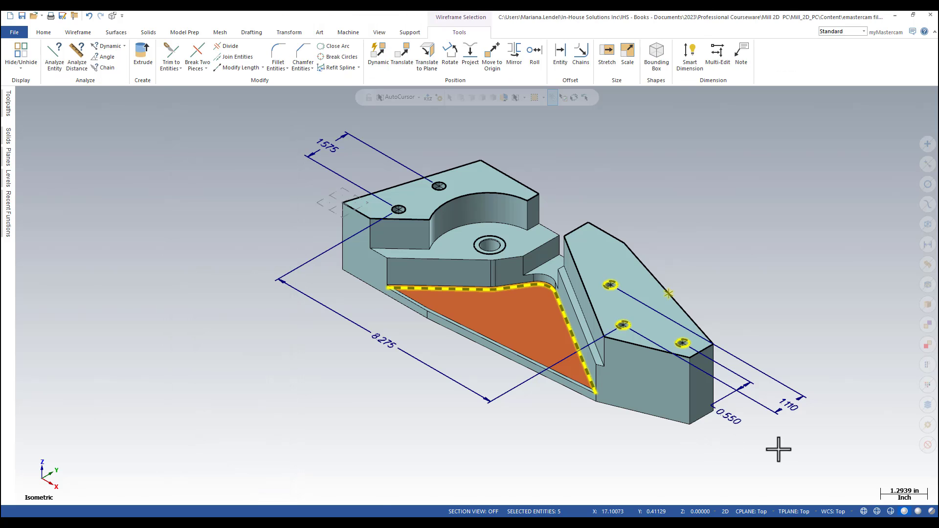
pyautogui.moveTo(928, 445)
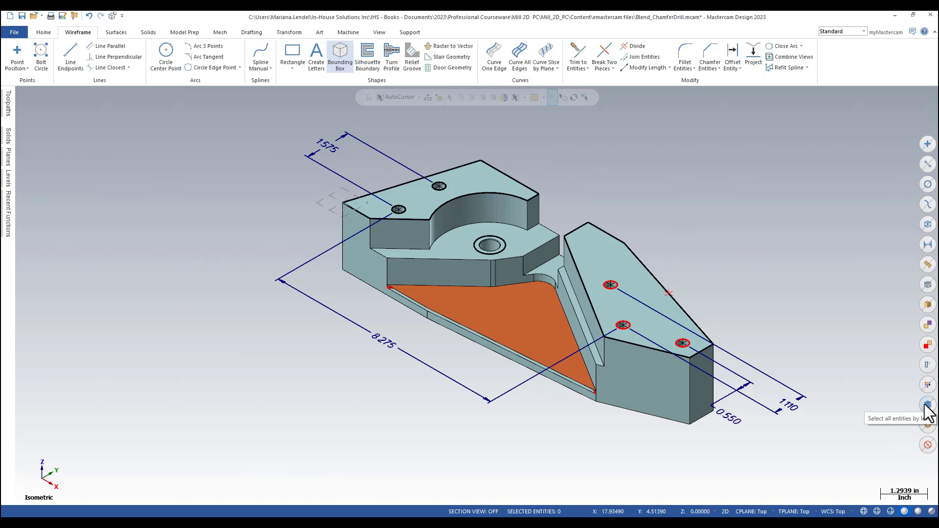
pyautogui.click(927, 405)
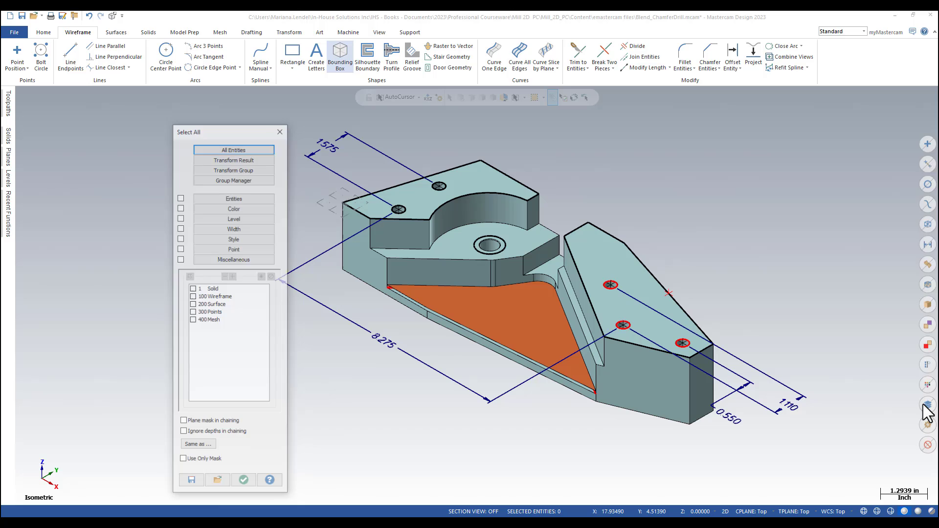